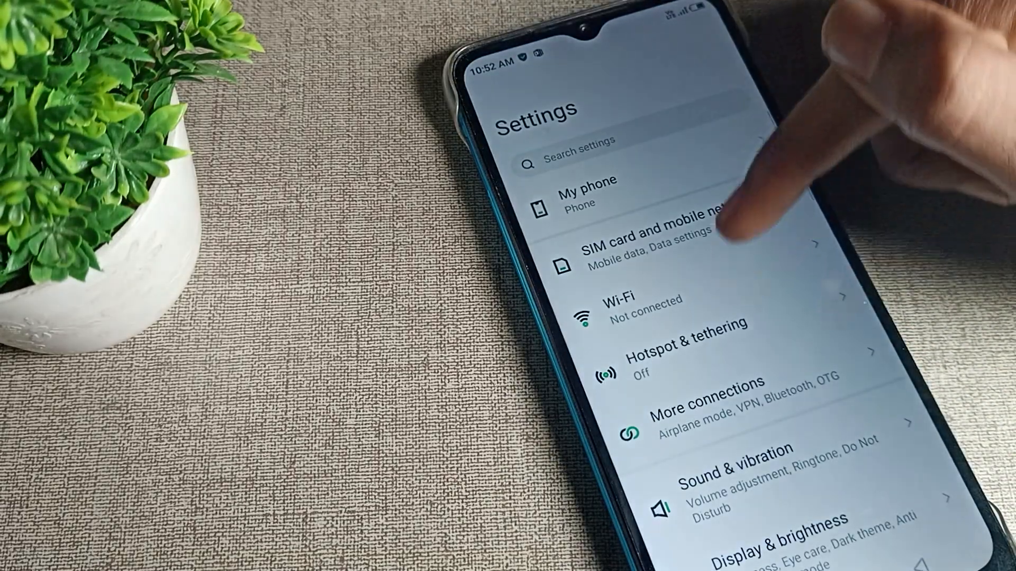
# Step: Reach Reset options under System in the Settings list
pyautogui.scroll(-3)
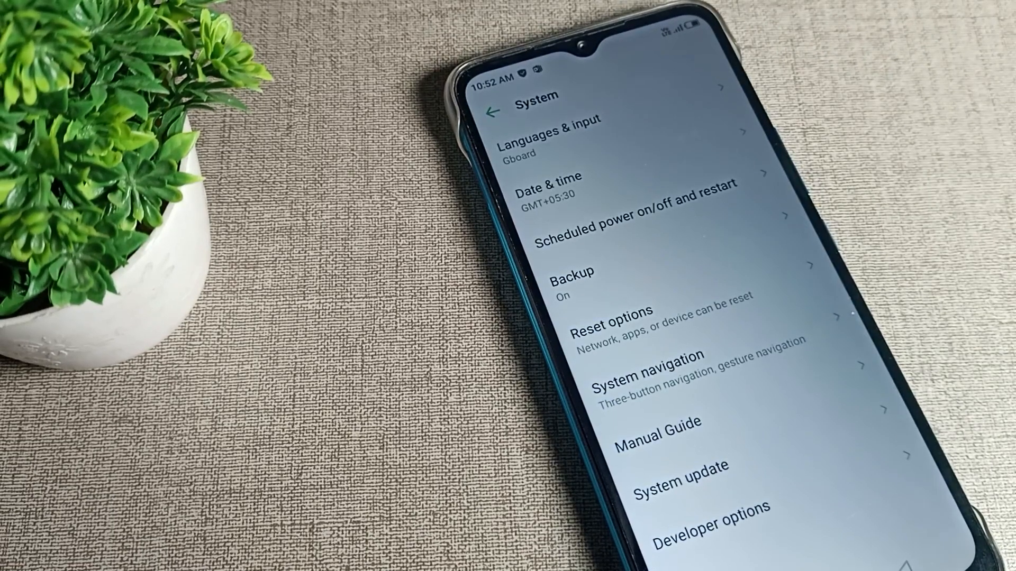
pyautogui.click(610, 325)
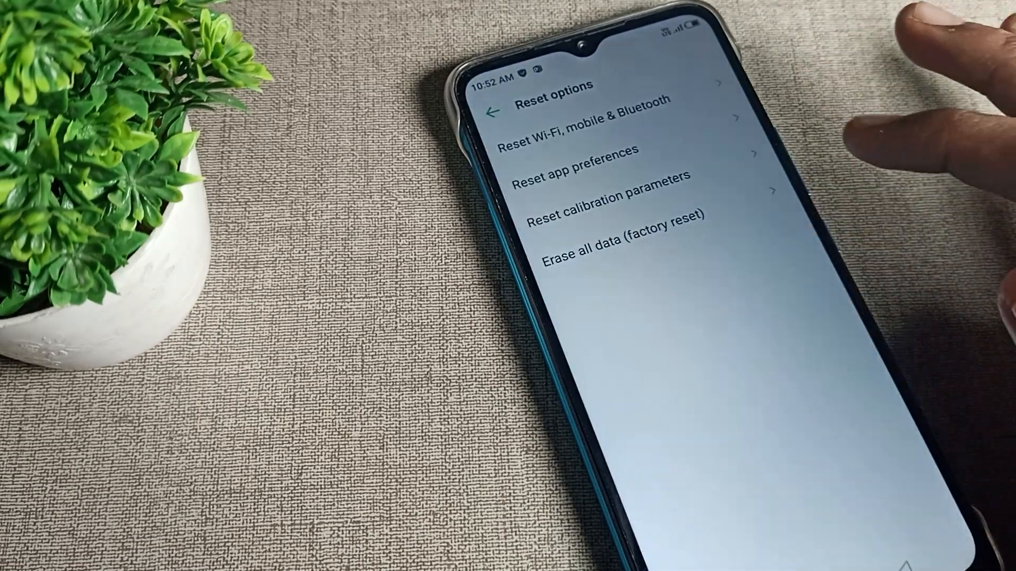
# Step: Reset Wi-Fi, mobile & Bluetooth settings and confirm with RESET SETTINGS
pyautogui.click(584, 132)
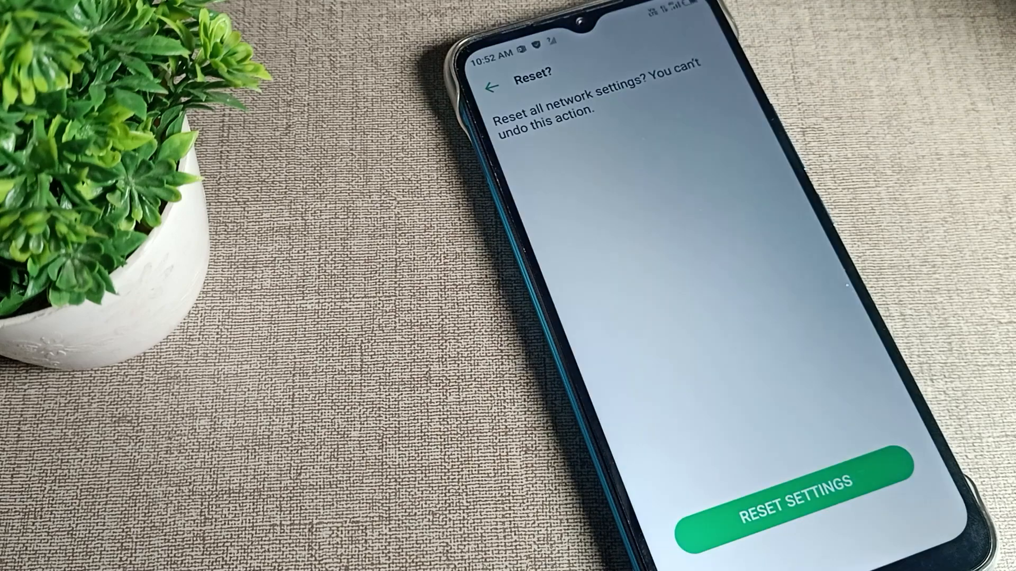
pyautogui.click(793, 501)
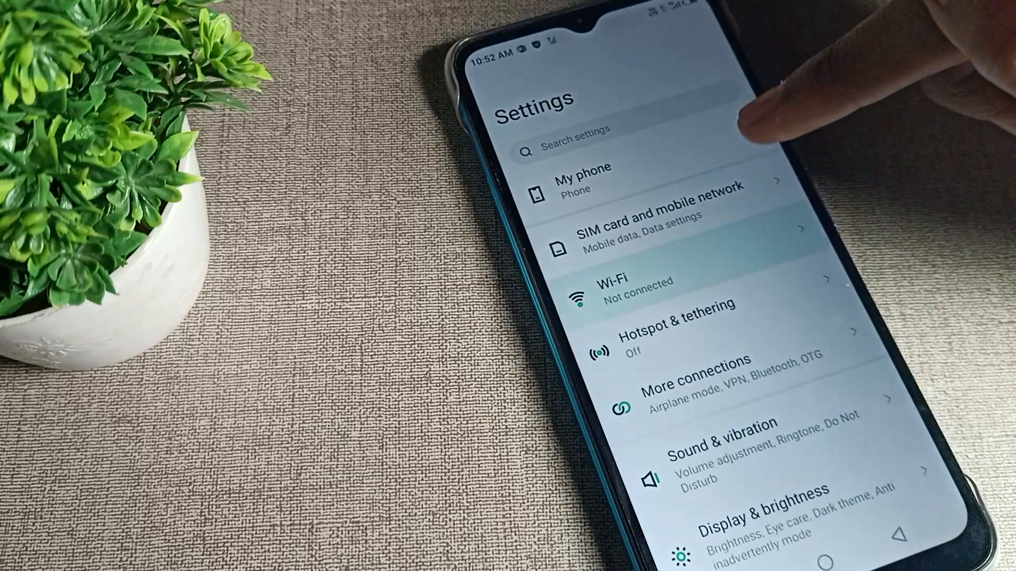
# Step: Go to the Wi-Fi page and switch the Use Wi-Fi toggle off
pyautogui.click(635, 290)
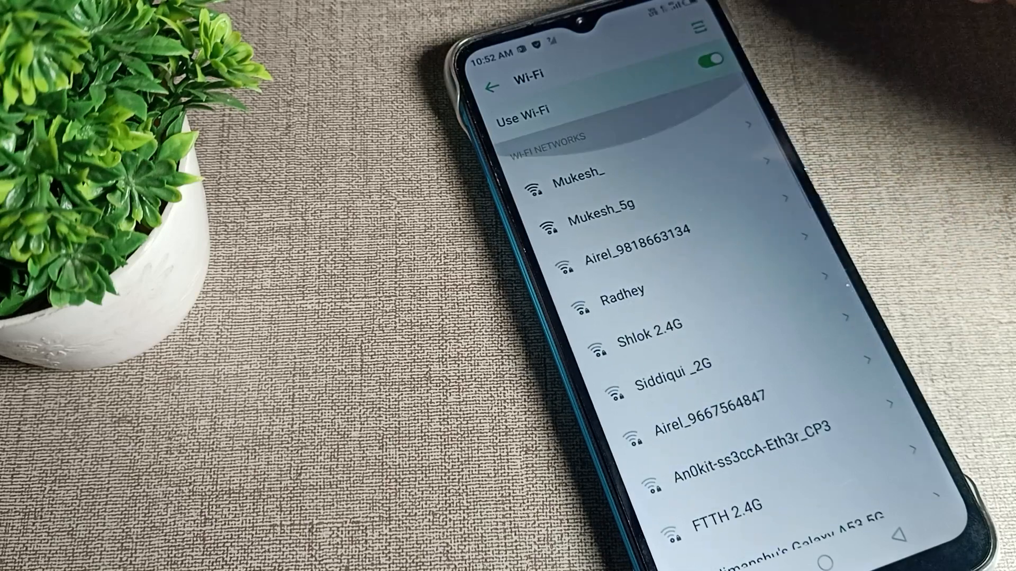
pyautogui.click(714, 59)
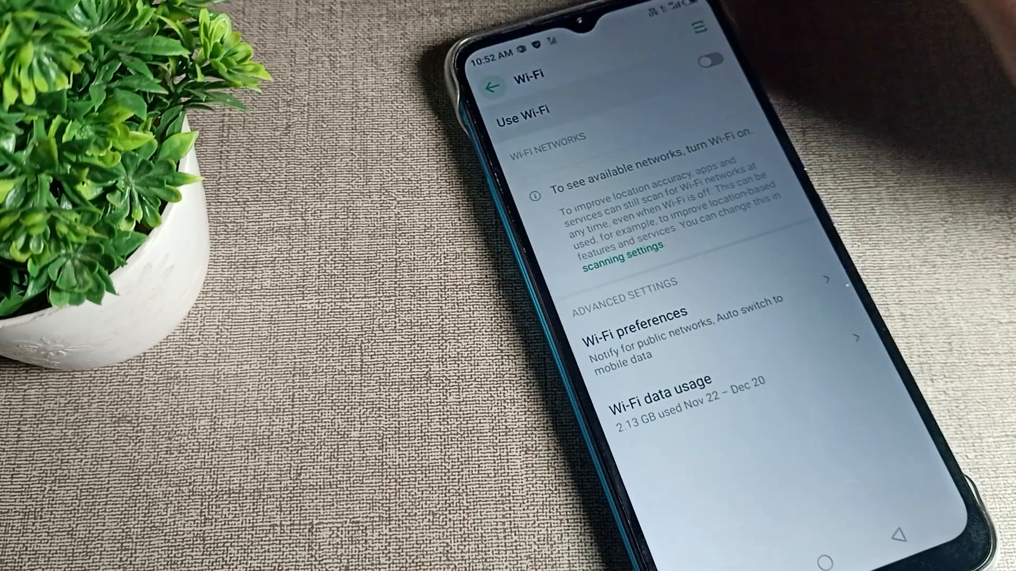